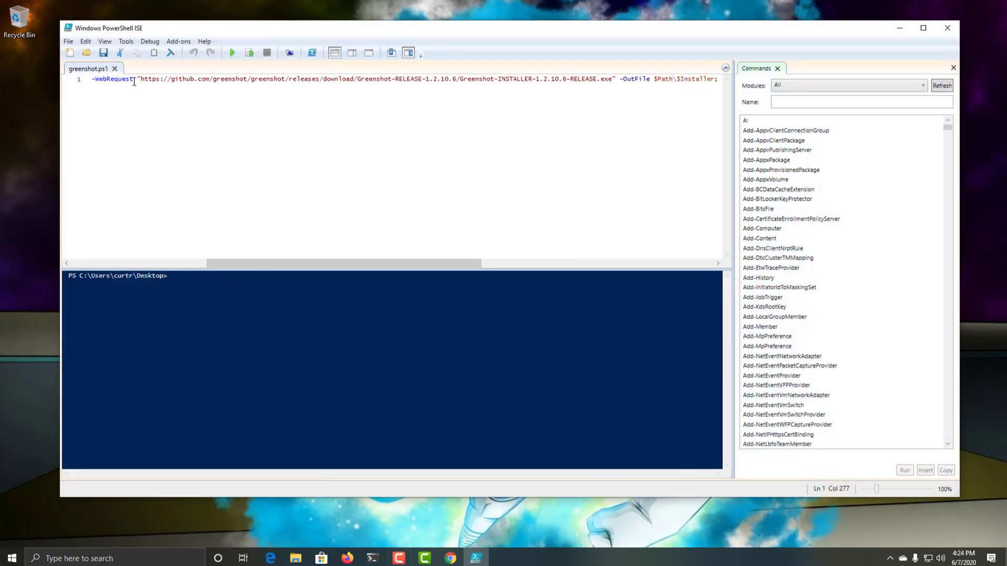
Drag the greenshot.ps1 desktop icon to a spot lower and to the right
drag(140, 79, 614, 79)
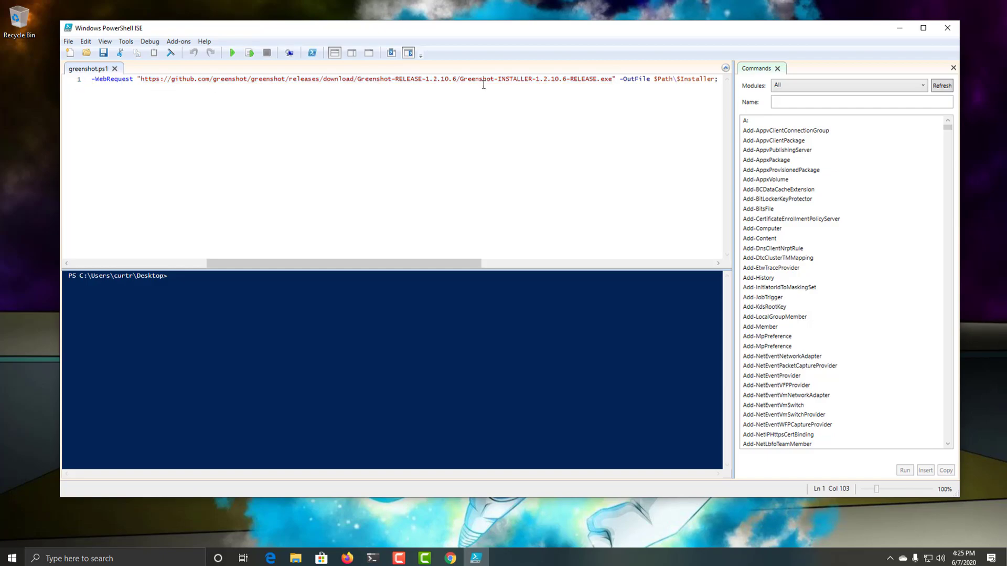
double_click(473, 78)
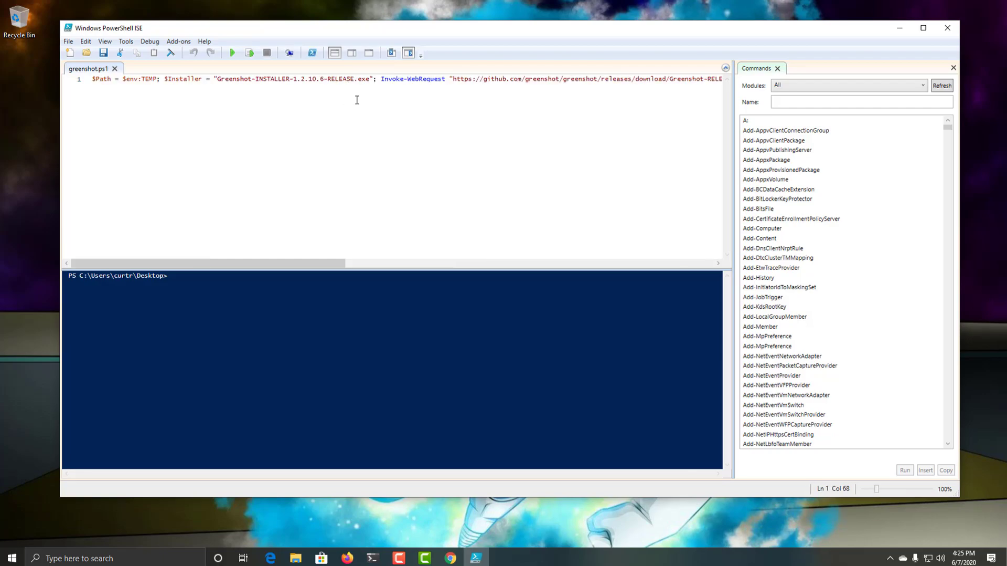
double_click(459, 78)
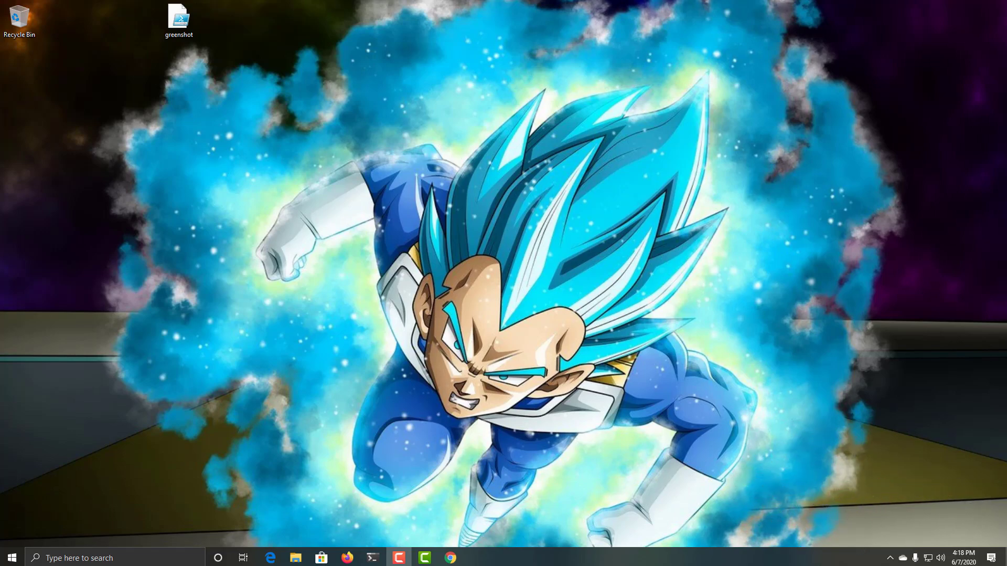
mouse_move(52, 97)
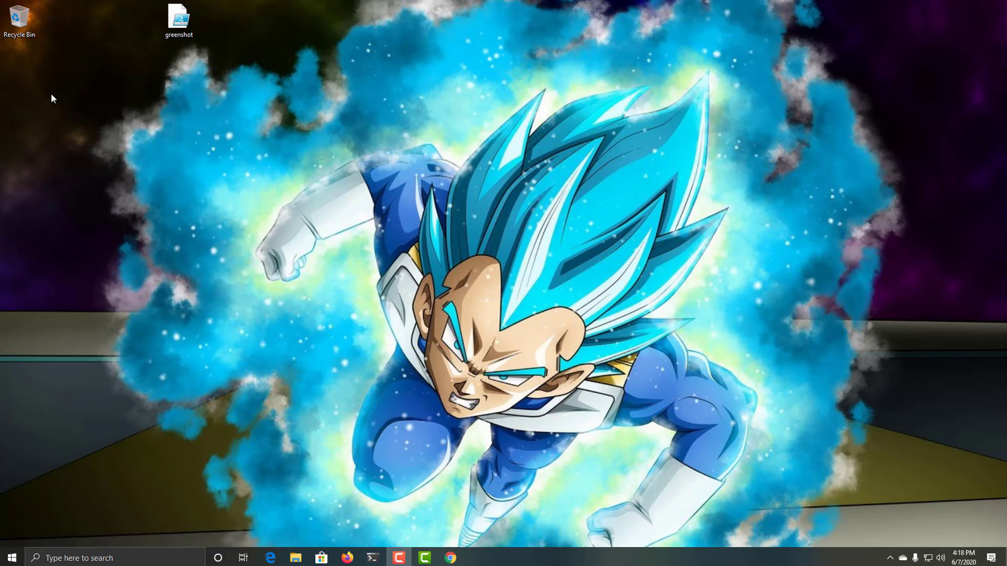
drag(178, 16, 218, 73)
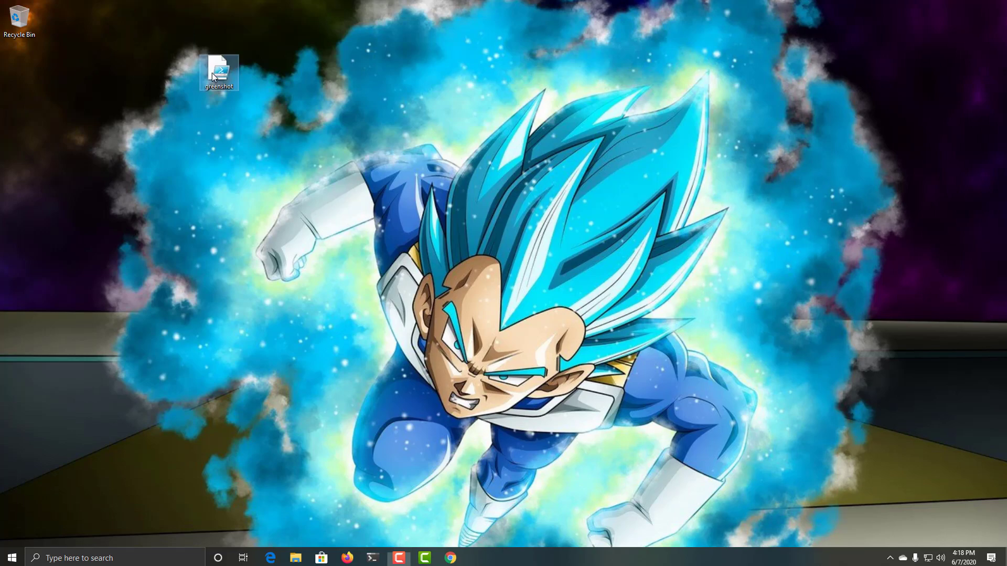
mouse_move(218, 70)
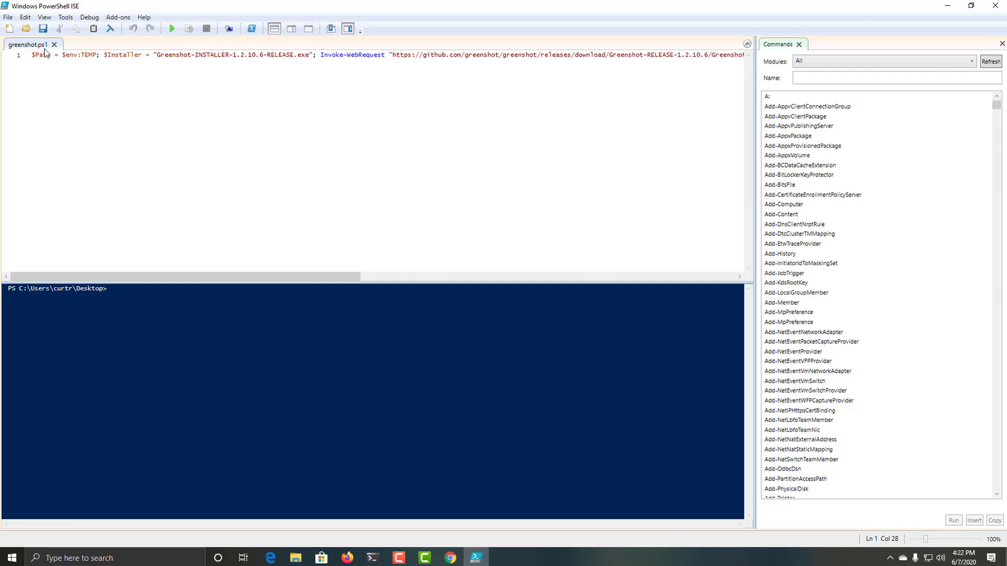
mouse_move(109, 84)
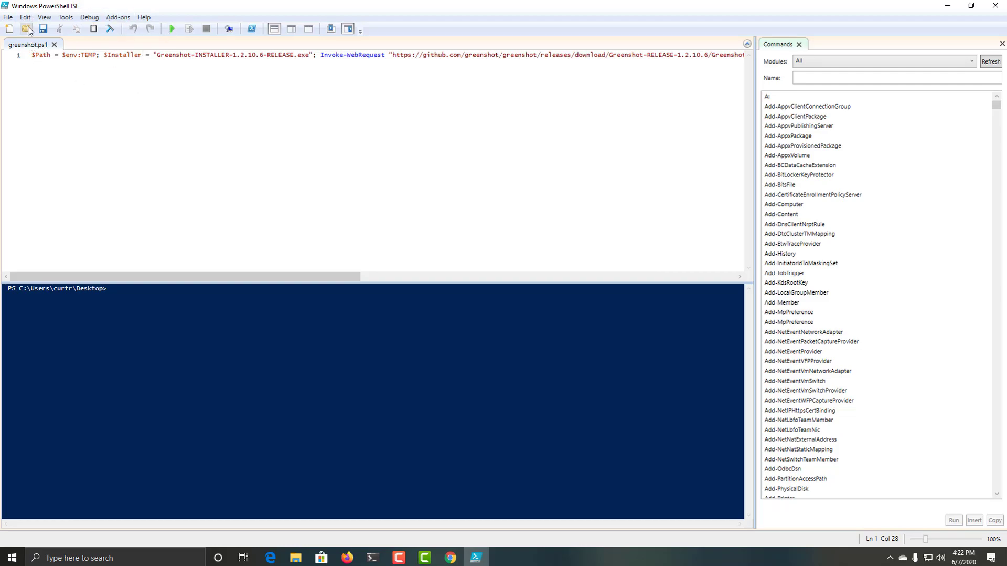
mouse_move(42, 29)
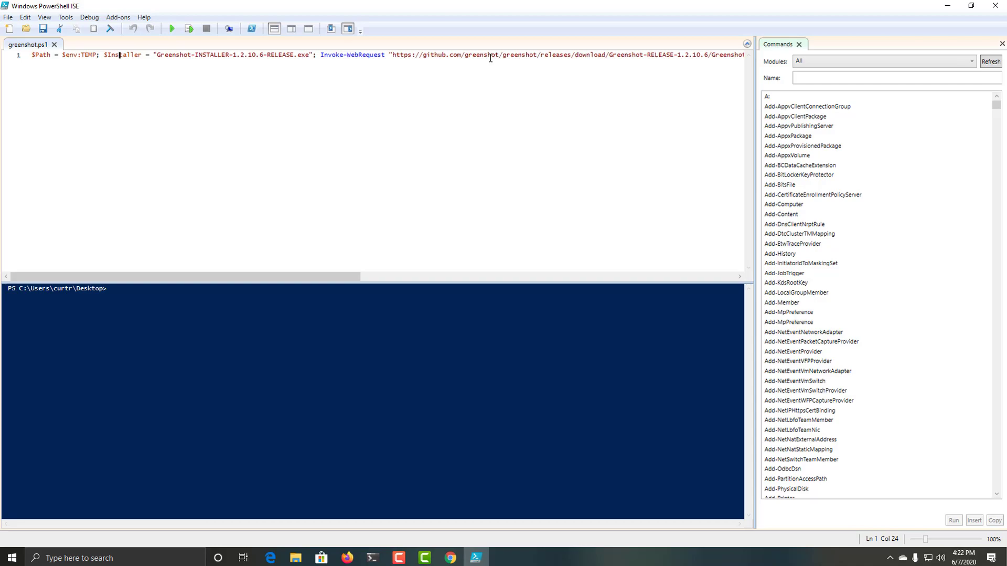
mouse_move(932, 9)
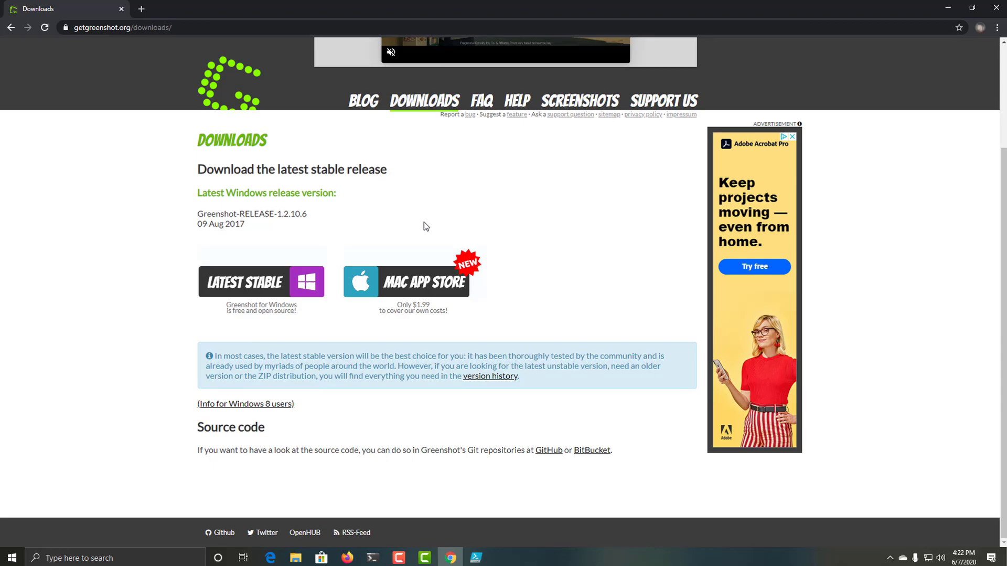
mouse_move(287, 273)
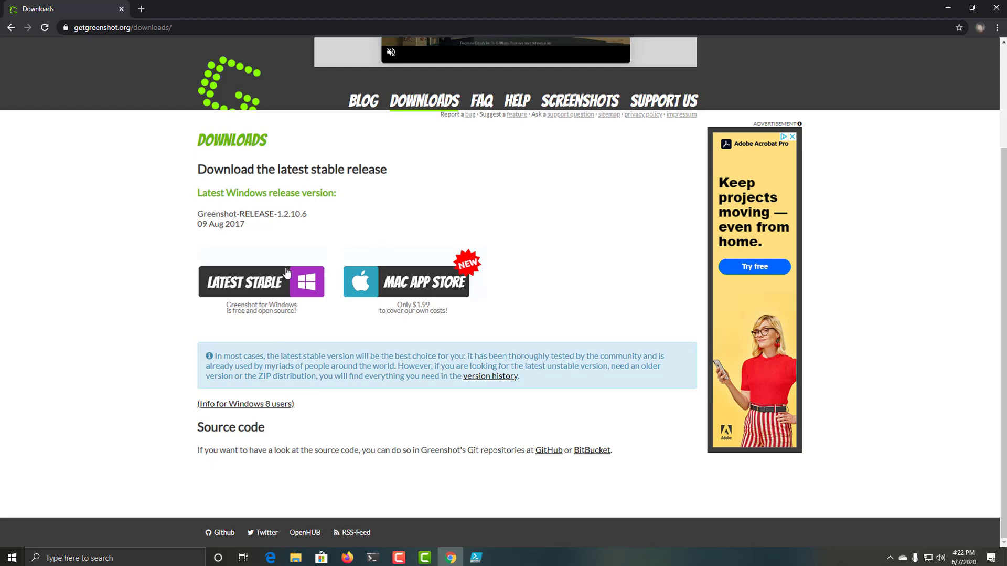
View the 1.2.10.6 downloads page and bring up the page's right-click menu for Inspect
click(260, 281)
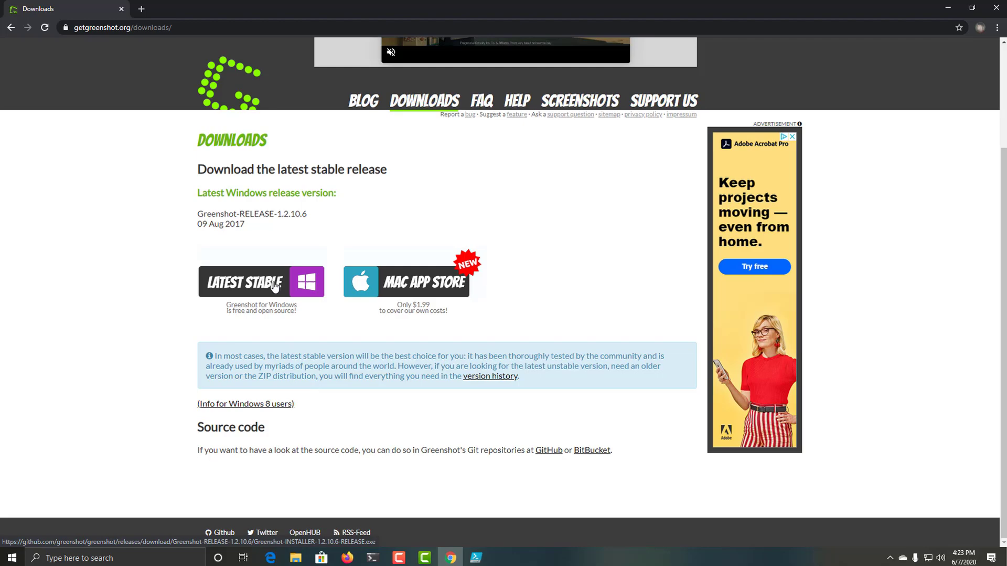
mouse_move(225, 294)
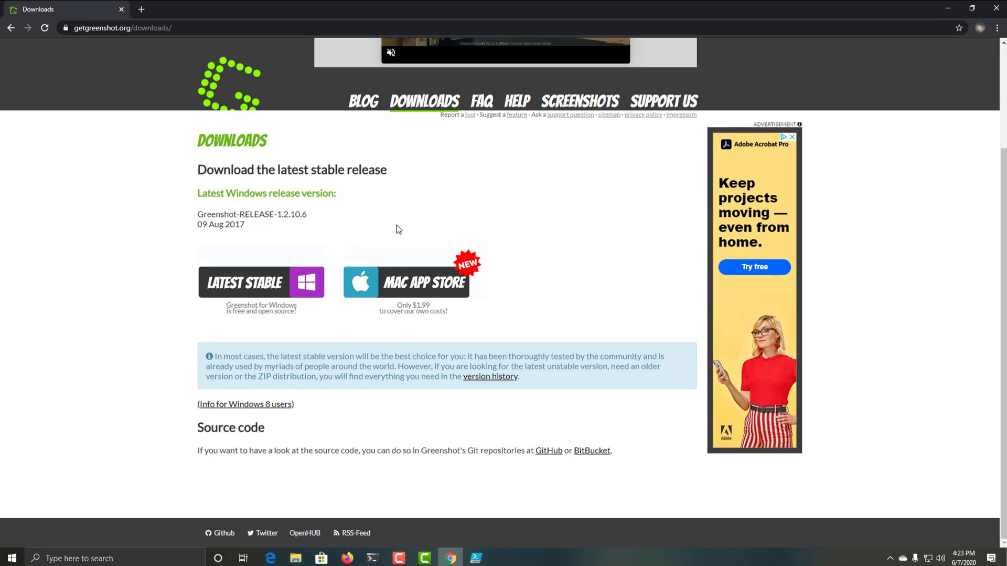
right_click(387, 233)
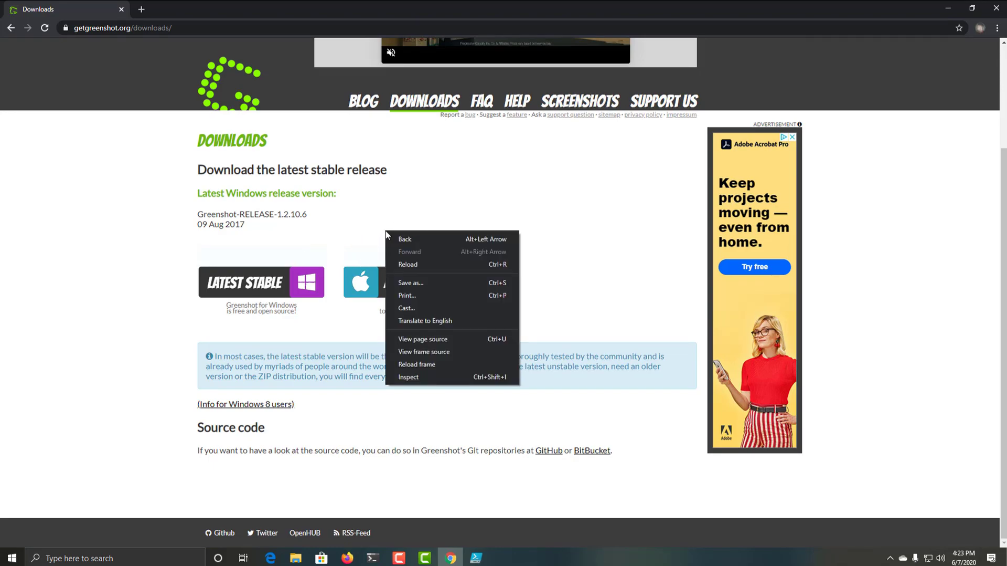
mouse_move(409, 375)
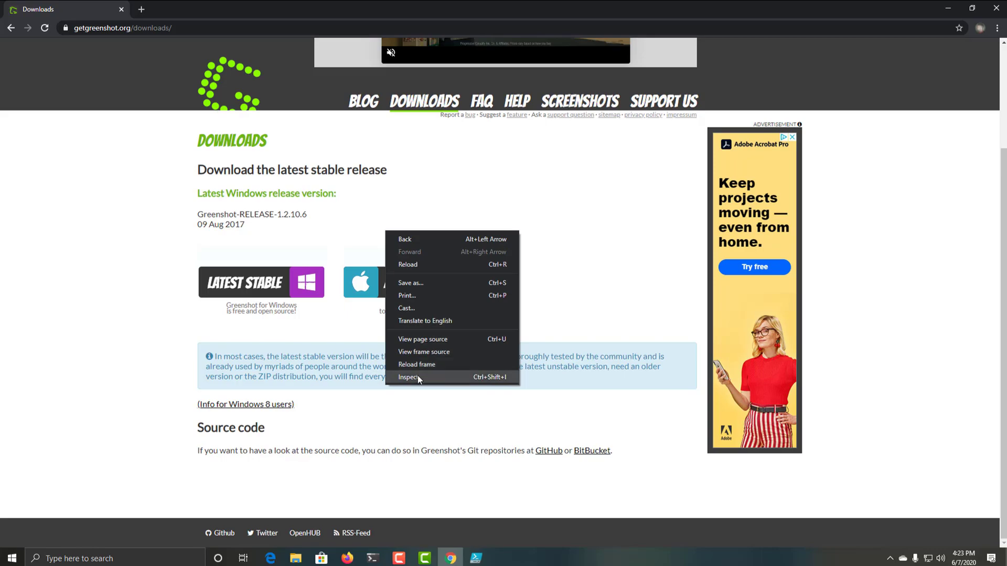
Reveal the Latest Stable button's GitHub href in the Elements panel, then minimize Chrome
click(410, 376)
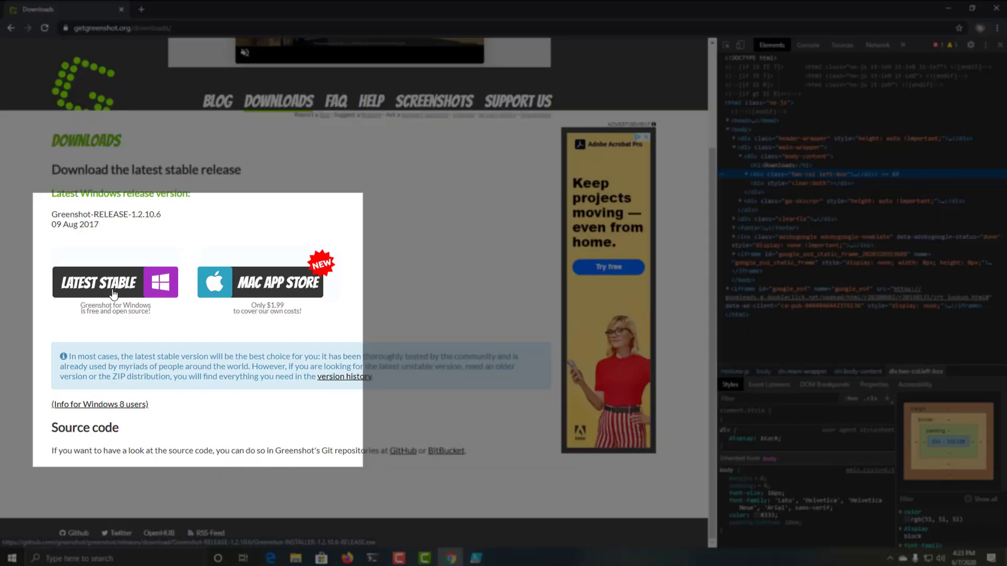
mouse_move(96, 296)
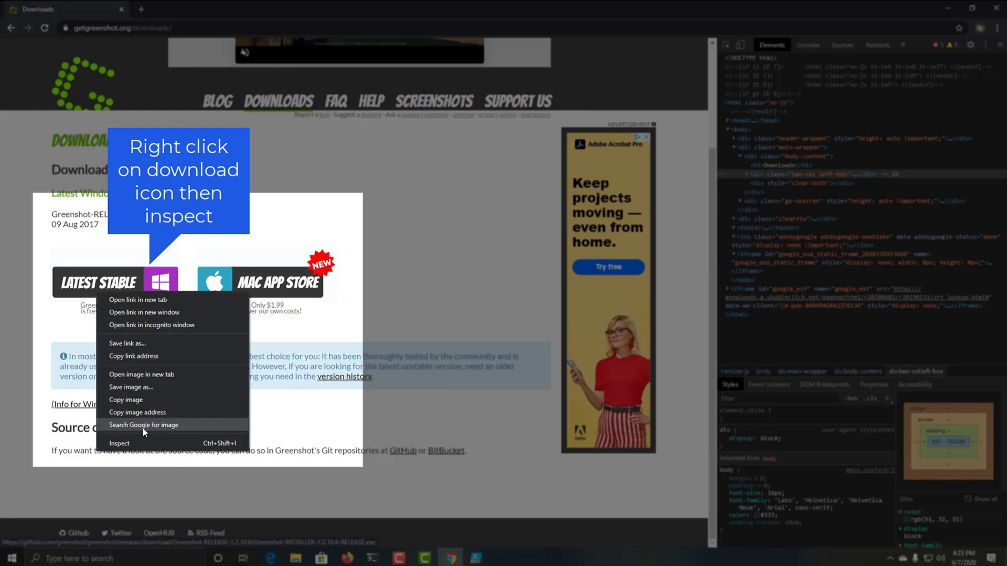
click(119, 442)
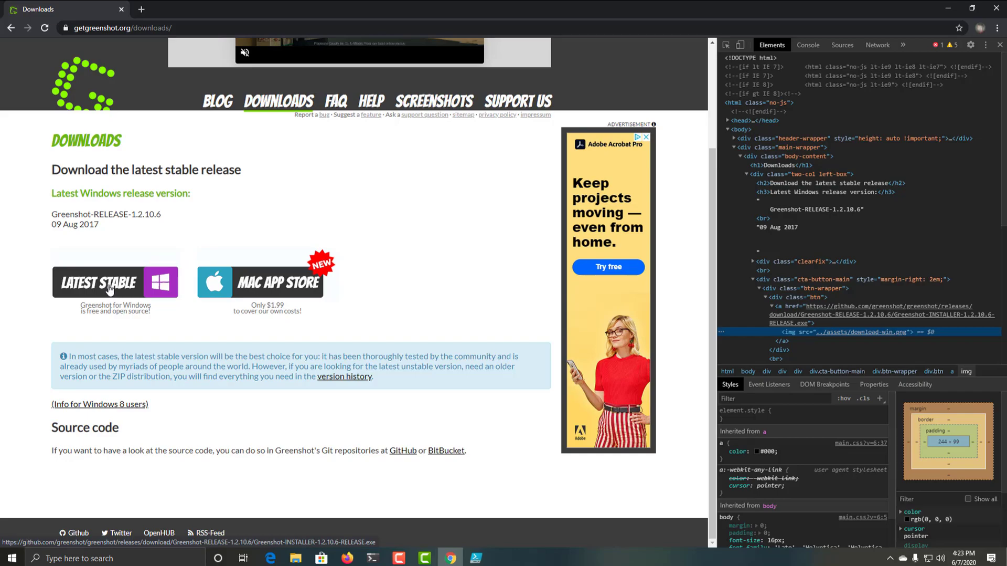
mouse_move(699, 335)
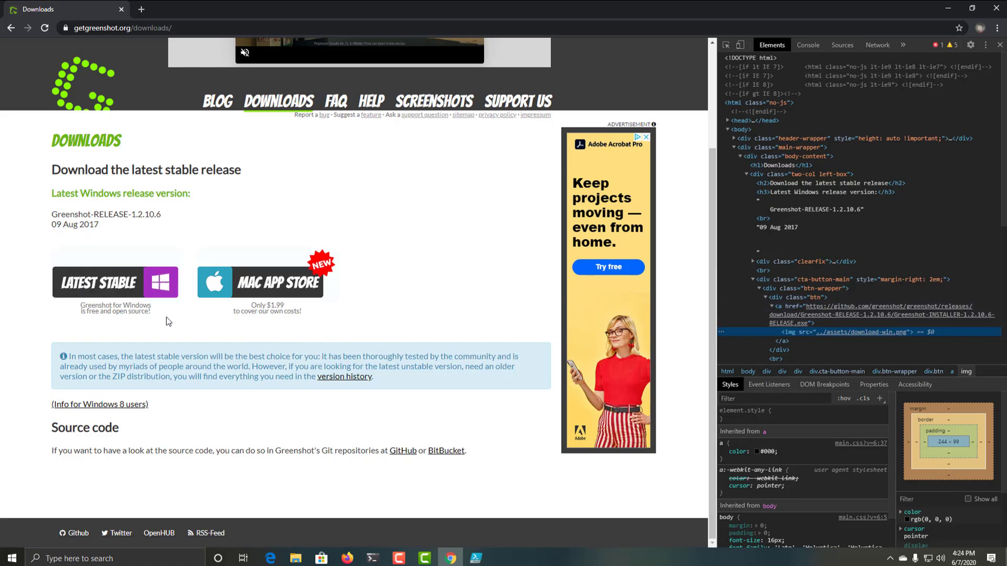
mouse_move(150, 297)
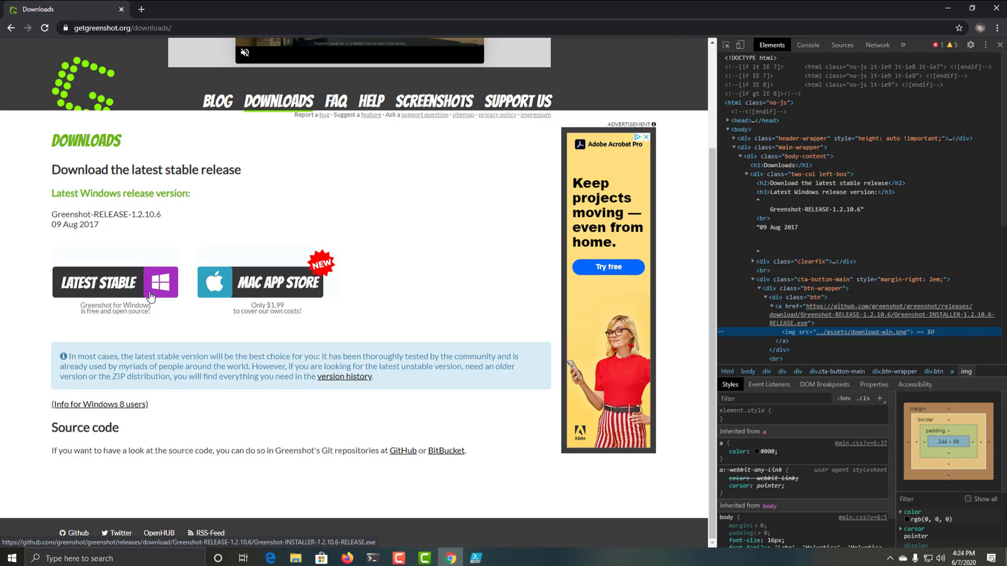
mouse_move(222, 300)
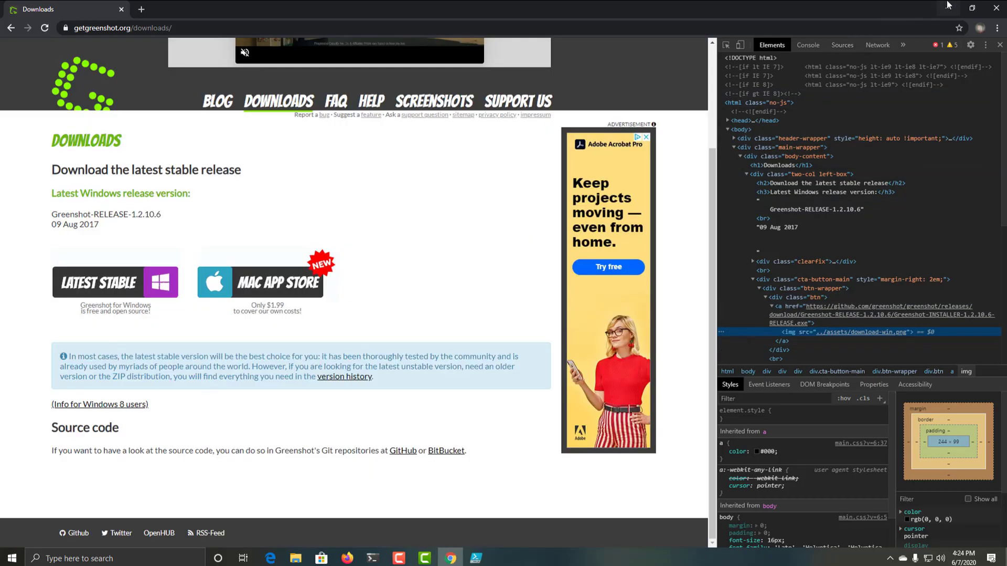
mouse_move(948, 7)
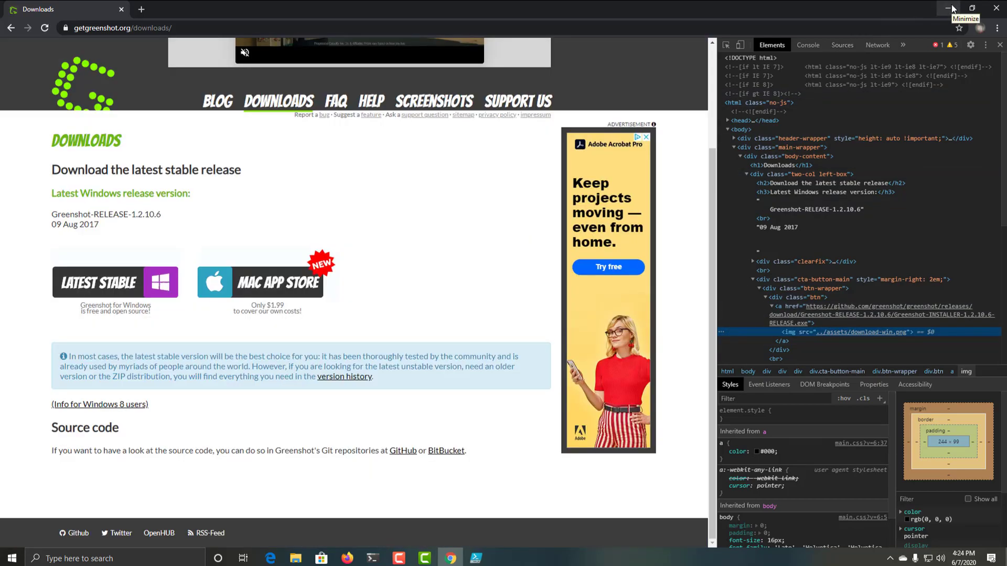
click(950, 8)
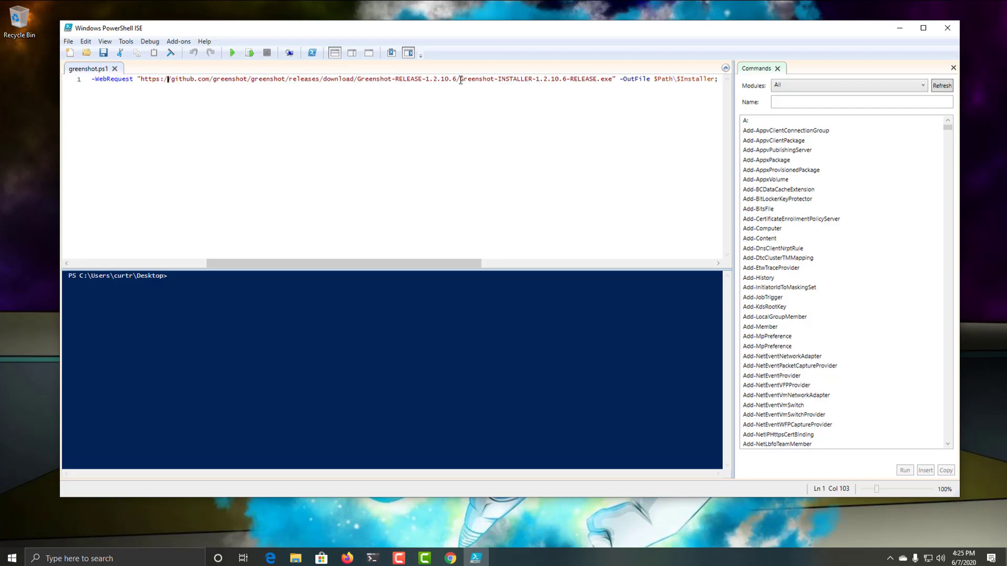
Review the $Installer and Invoke-WebRequest URL line, then save greenshot.ps1
drag(462, 79, 601, 79)
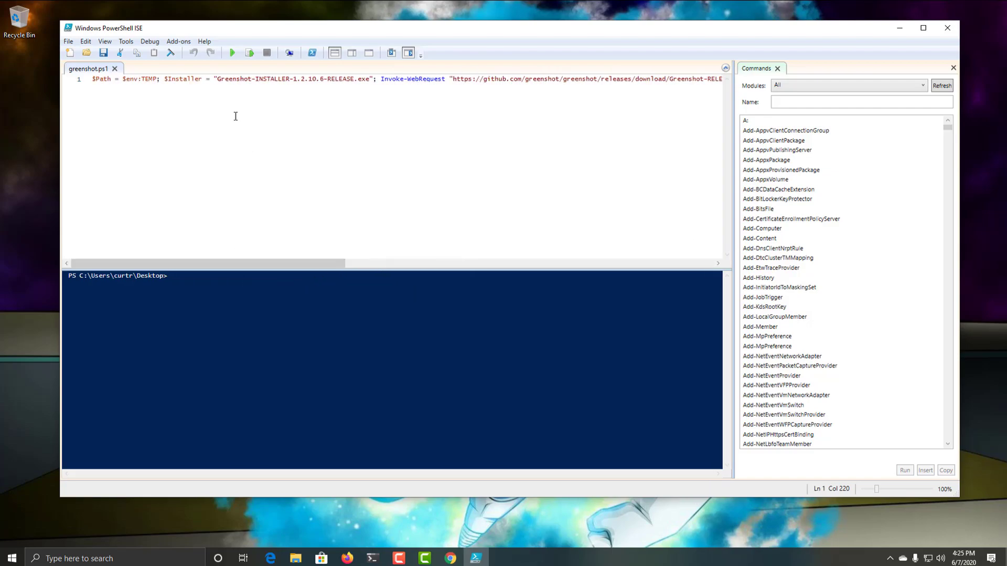
drag(216, 79, 372, 79)
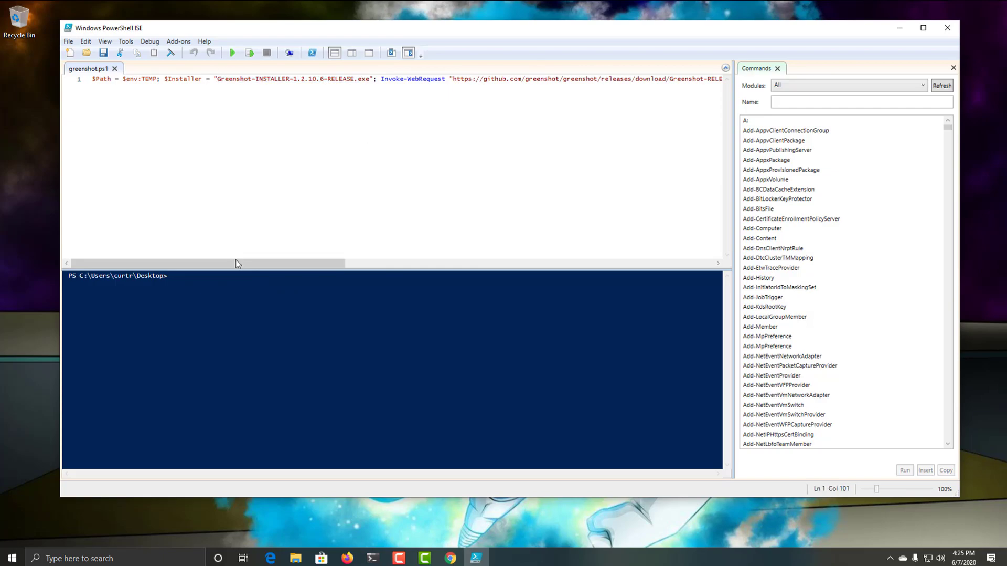
click(68, 41)
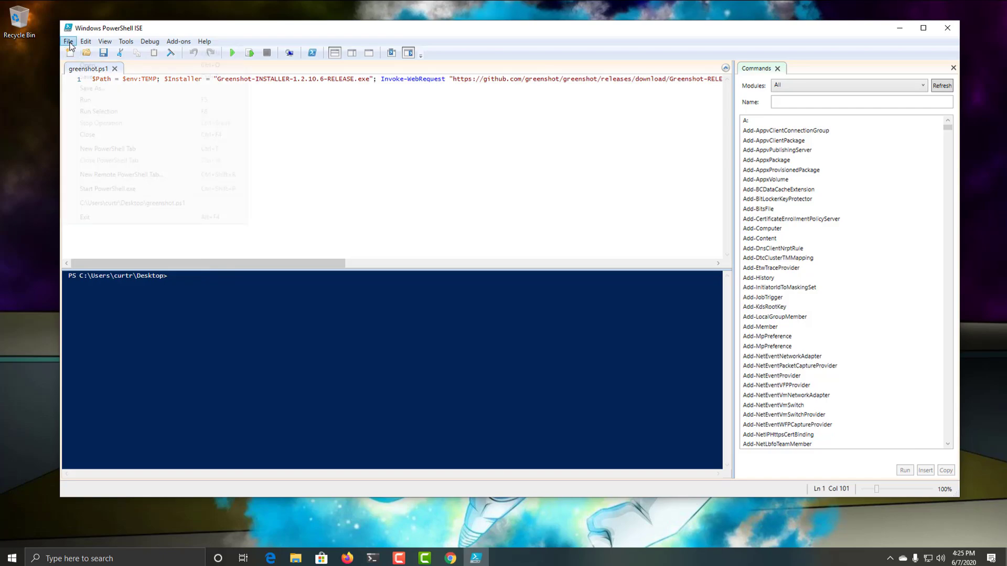
click(68, 41)
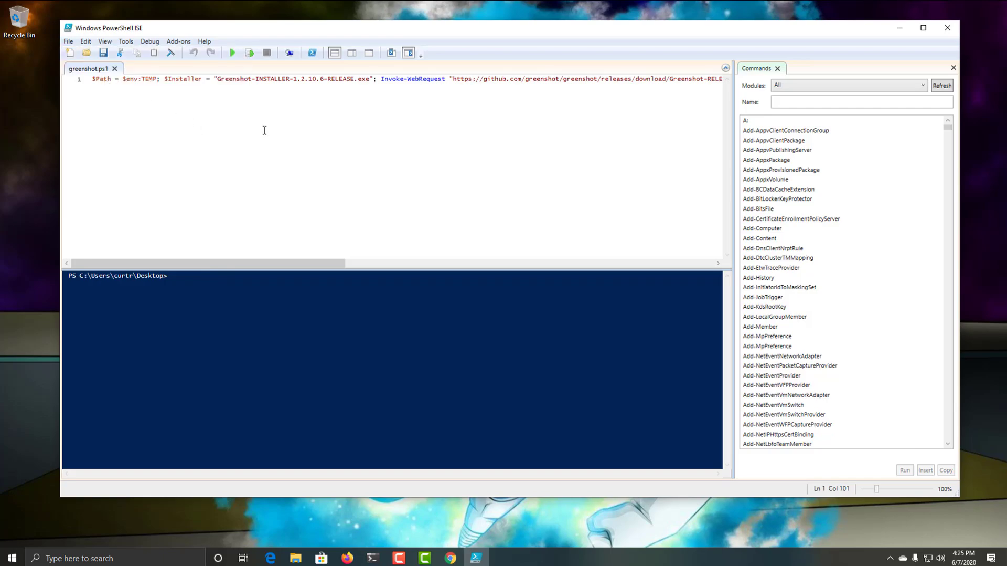
mouse_move(947, 27)
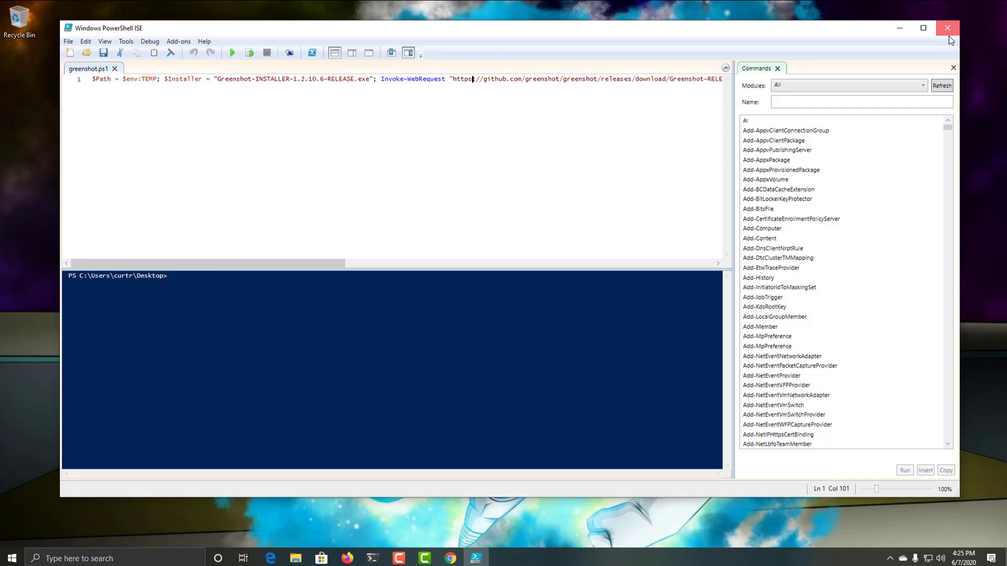
right_click(299, 121)
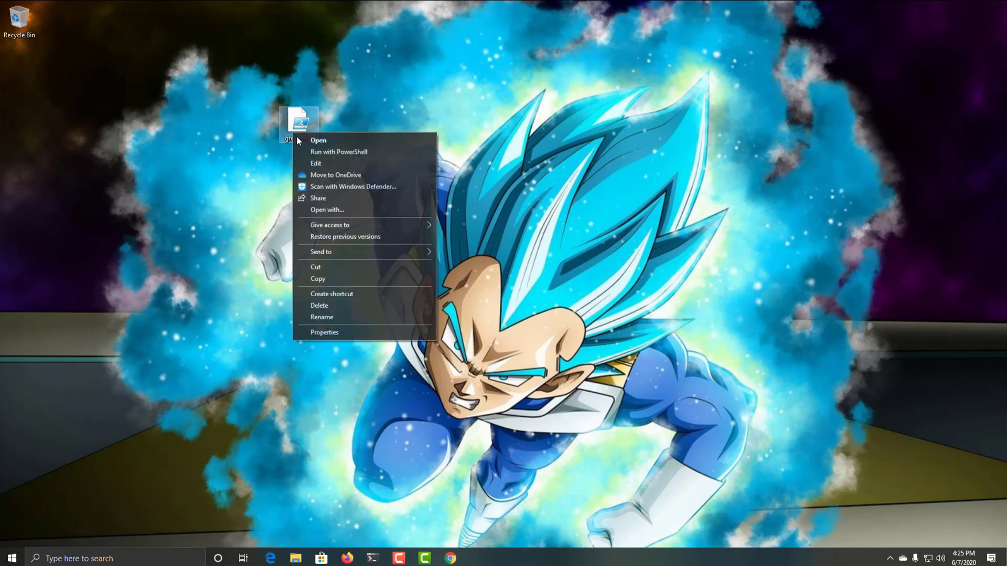
click(324, 331)
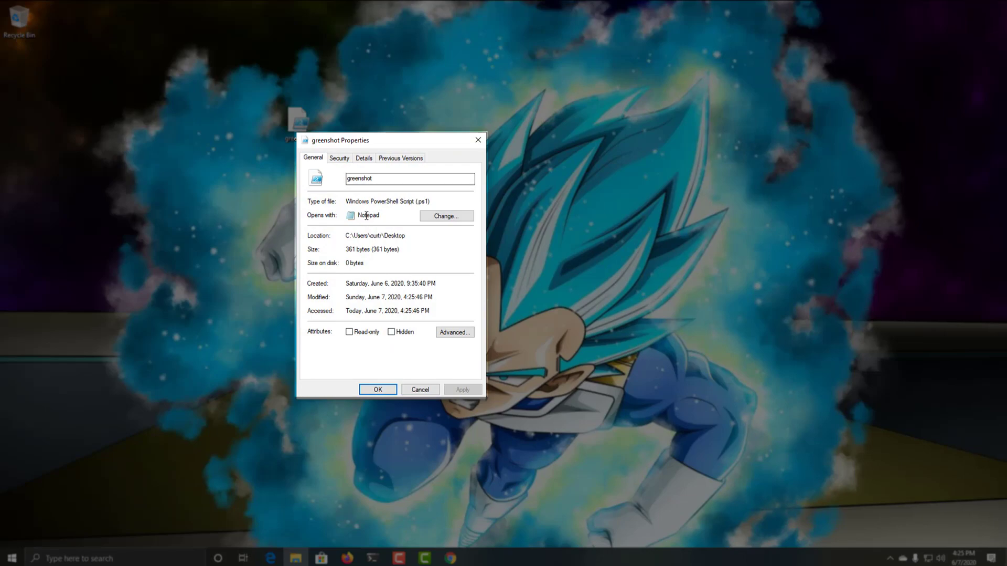
mouse_move(403, 201)
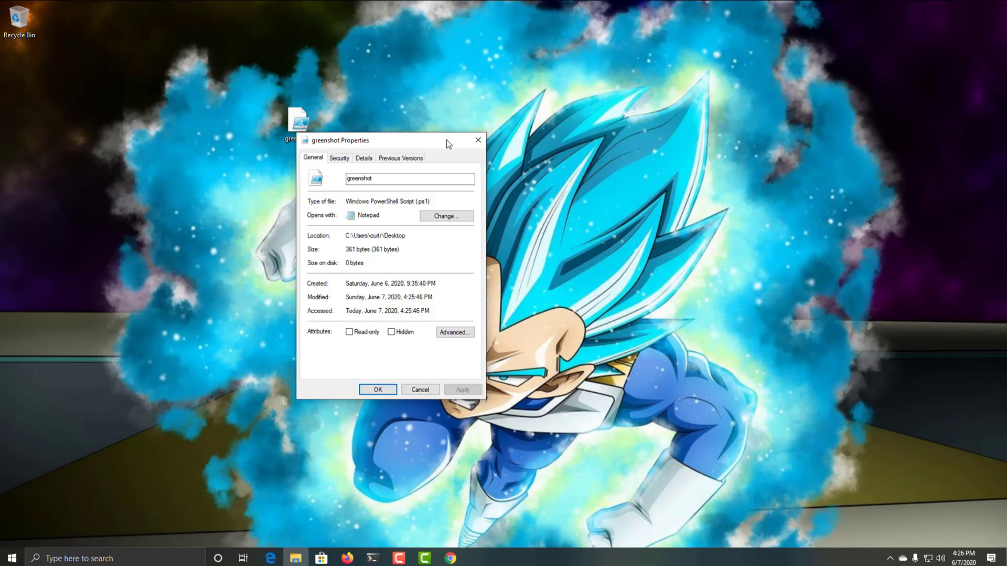
mouse_move(290, 170)
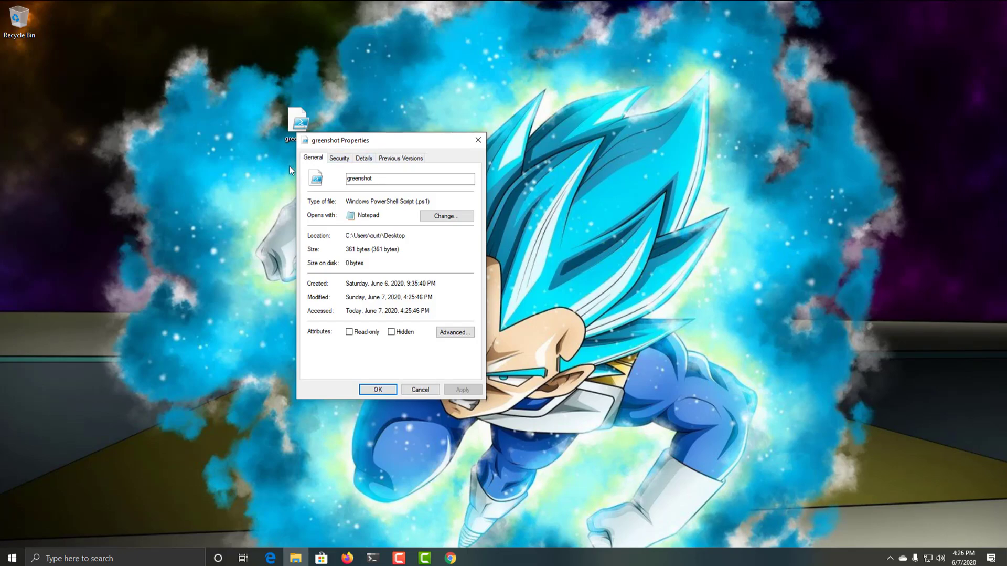
mouse_move(453, 141)
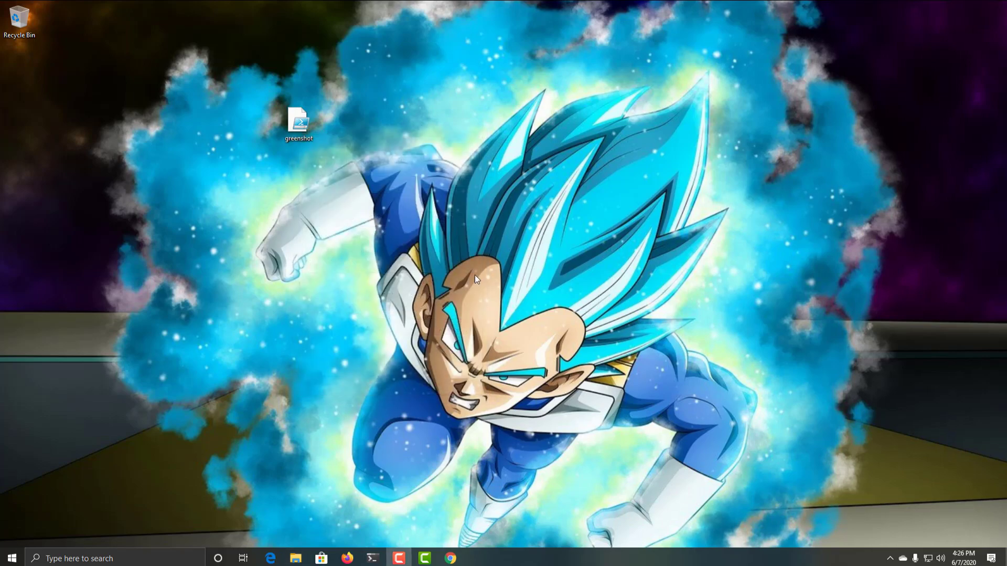
Search Start for Add or remove programs and filter the Apps & features list by 'gr'
click(11, 558)
text(add)
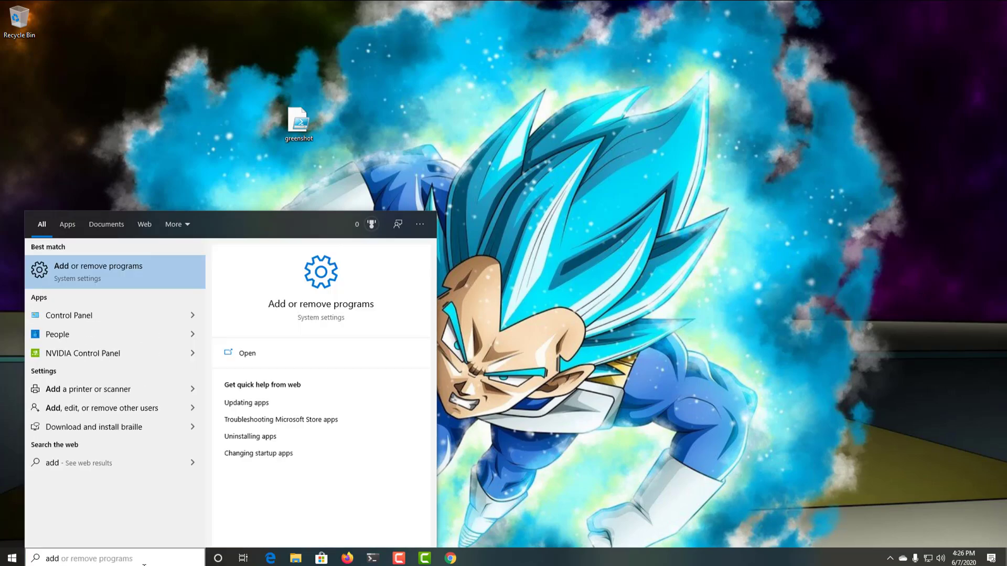
click(98, 266)
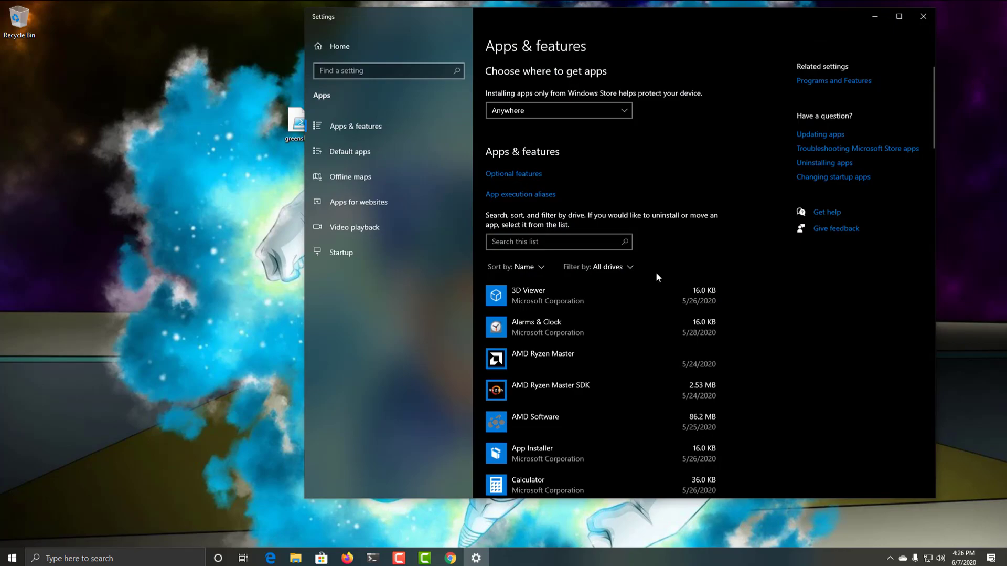
text(gr)
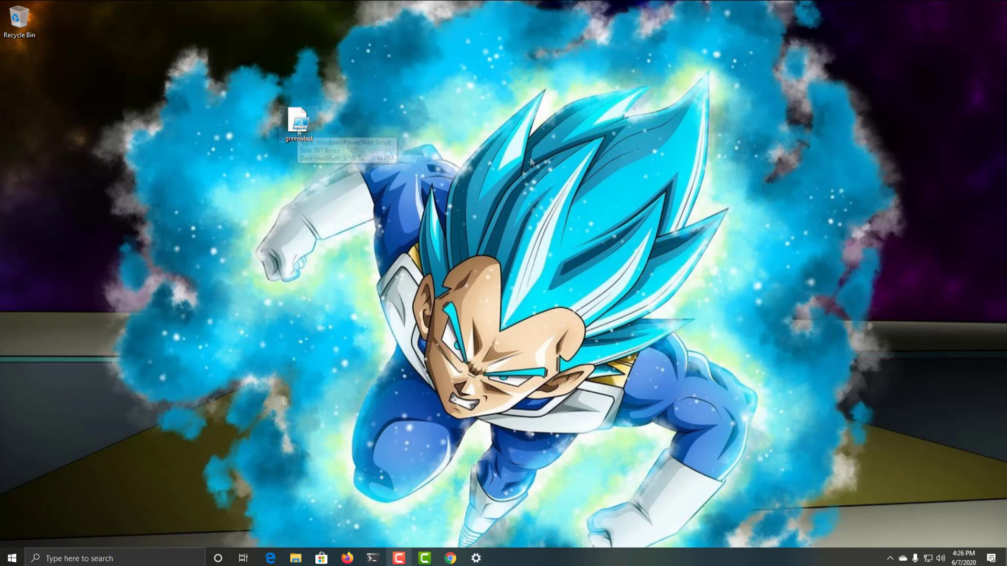
Run greenshot.ps1 with PowerShell from its context menu and dismiss the thank-you page
right_click(298, 122)
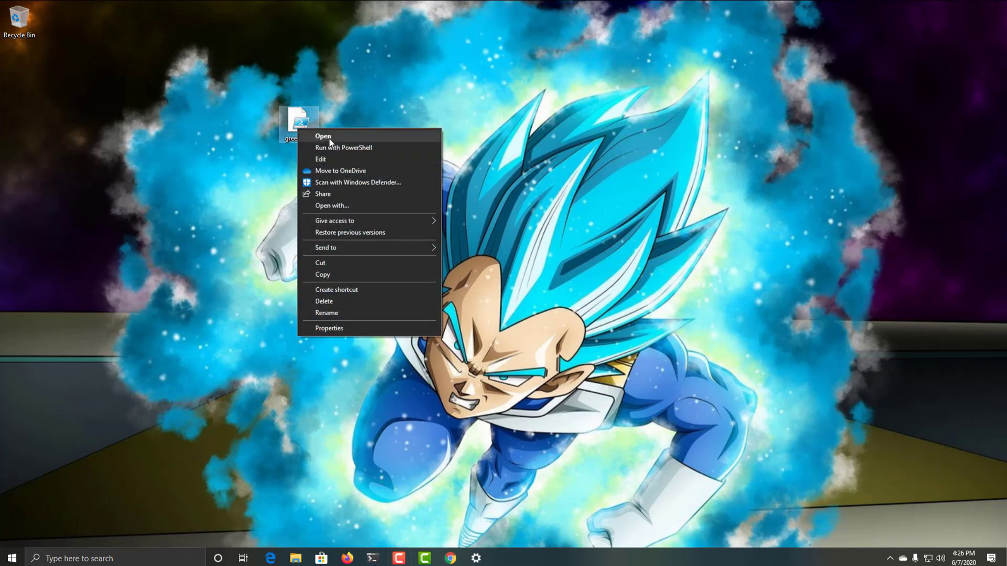
mouse_move(343, 147)
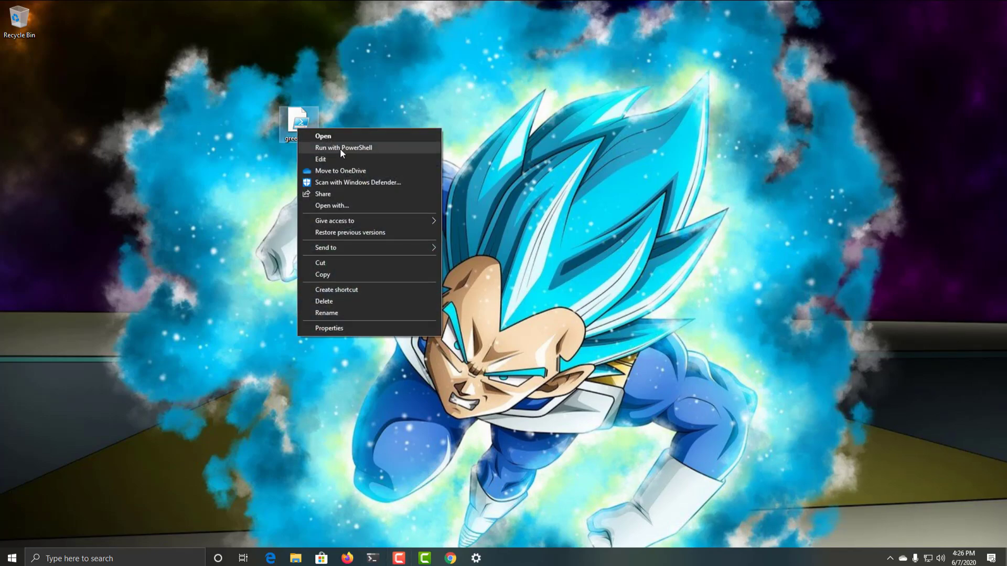
click(345, 147)
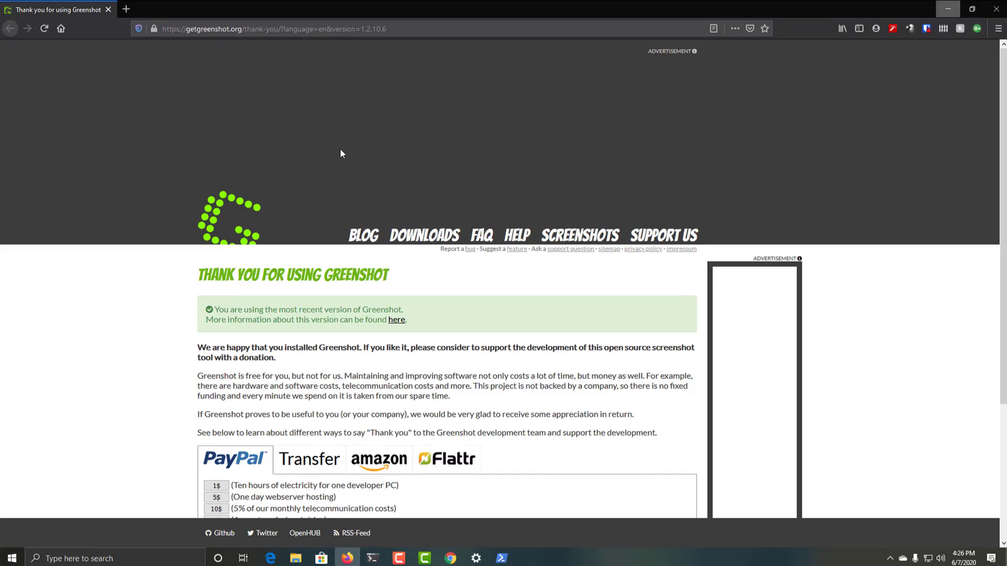
click(502, 557)
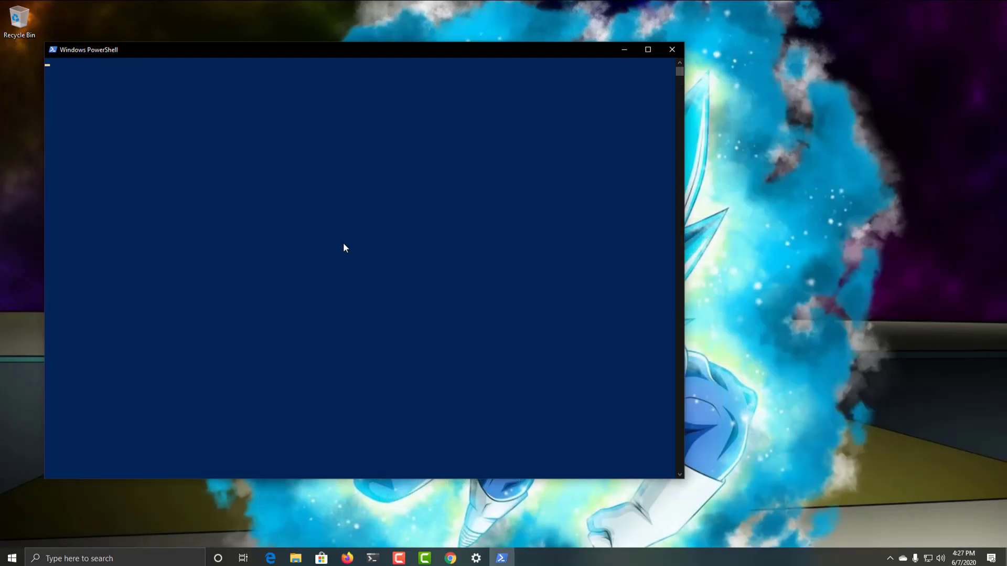
Let the PowerShell console finish and close, then bring up Windows search
click(672, 49)
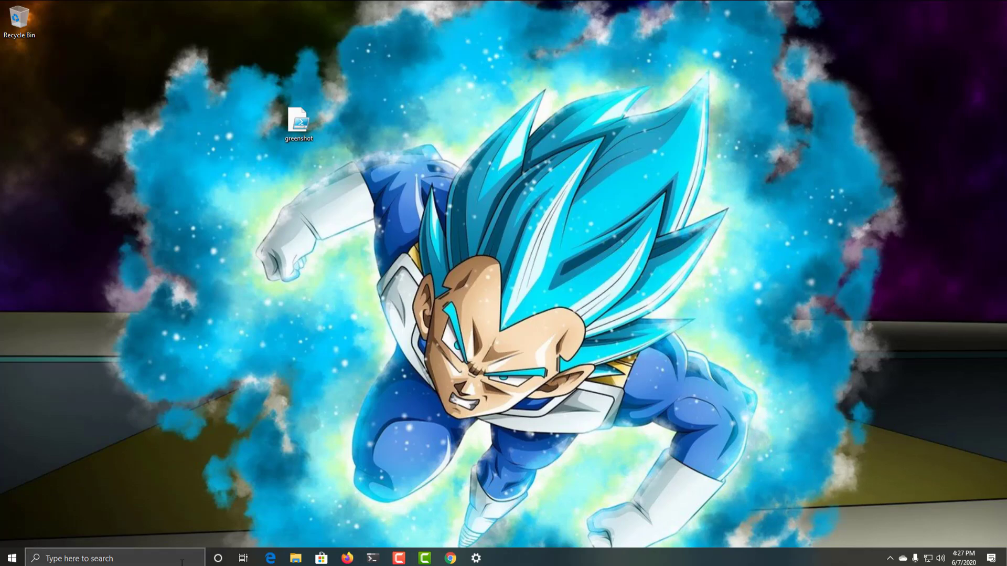
click(96, 557)
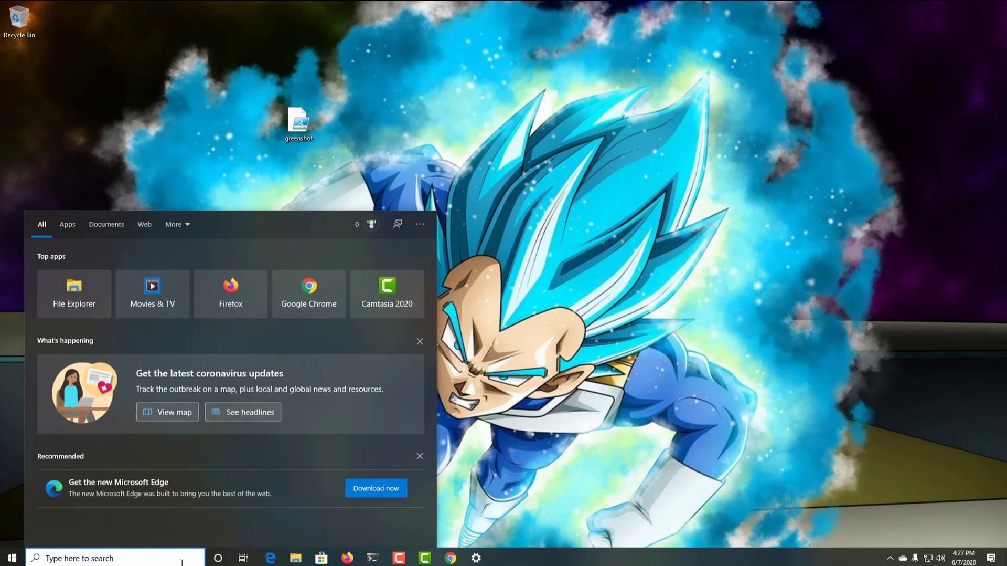